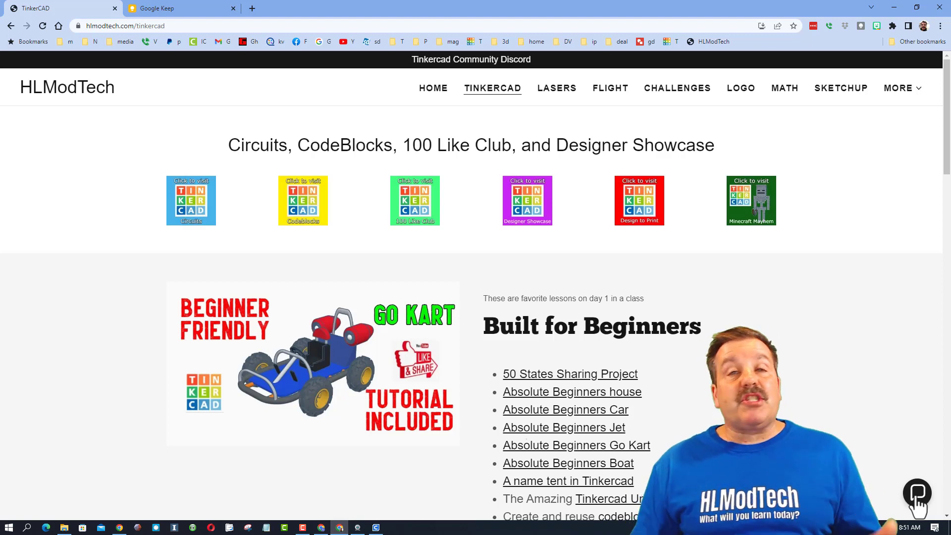
{"action": "mouse_move", "coordinate": [551, 375]}
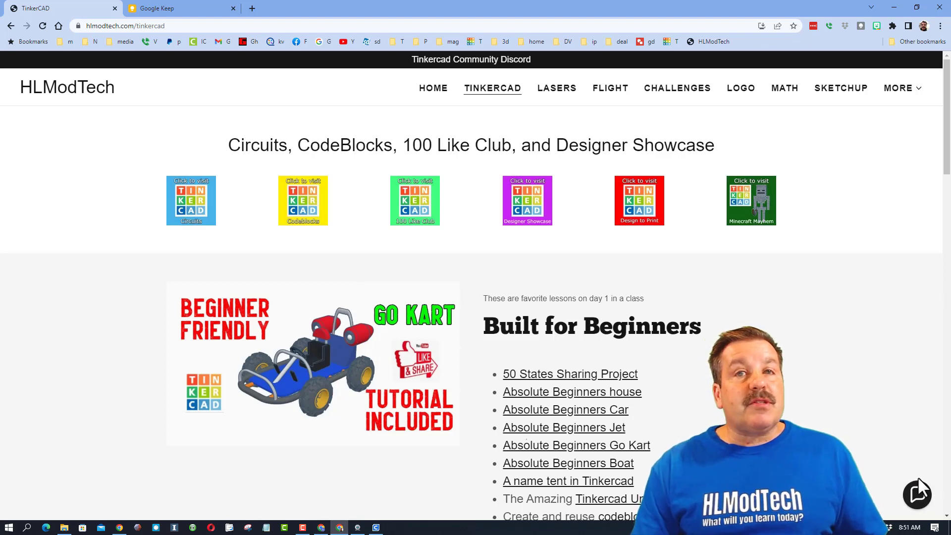
- Open and close the site chat, then open the Tinkercad Shape Generator Catalog at frame 1
{"action": "left_click", "coordinate": [917, 492]}
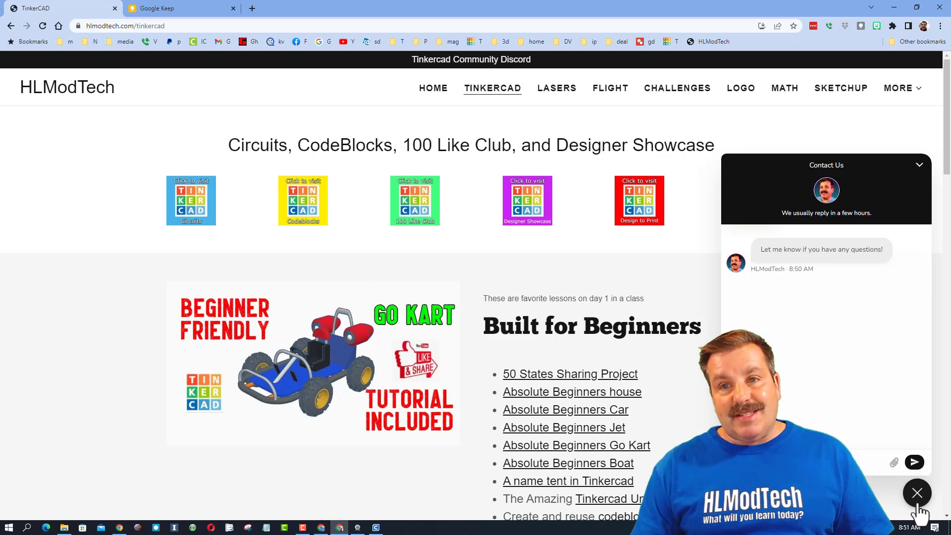
{"action": "left_click", "coordinate": [917, 493]}
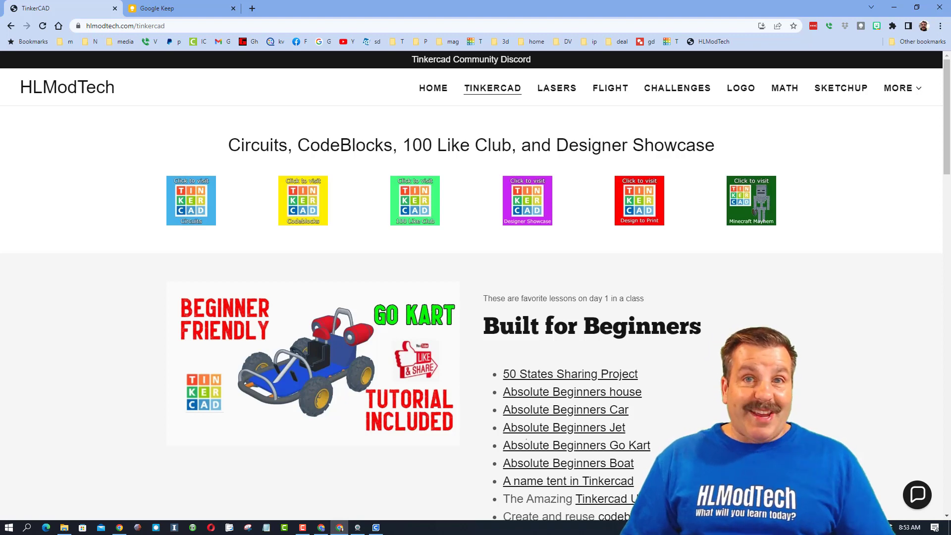
{"action": "scroll", "scroll_direction": "down", "scroll_amount": 3}
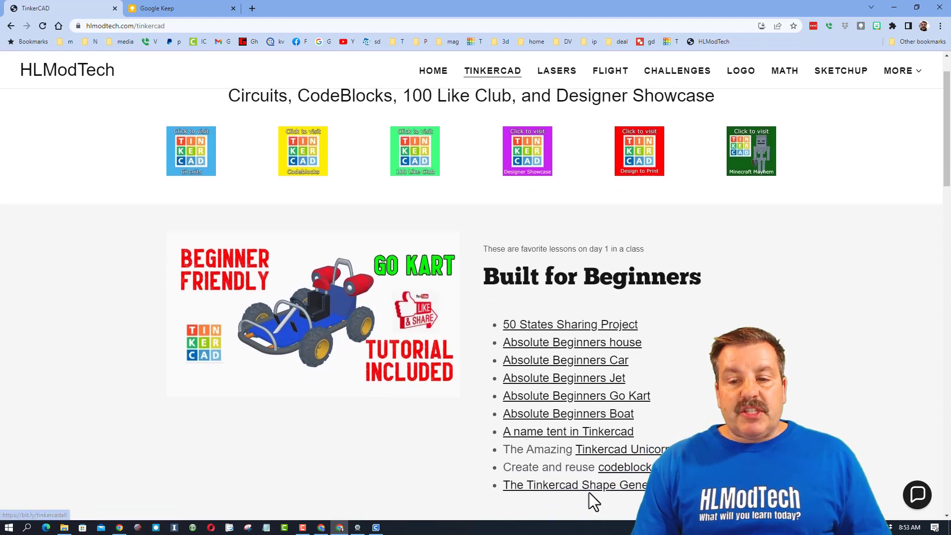
{"action": "left_click", "coordinate": [573, 484]}
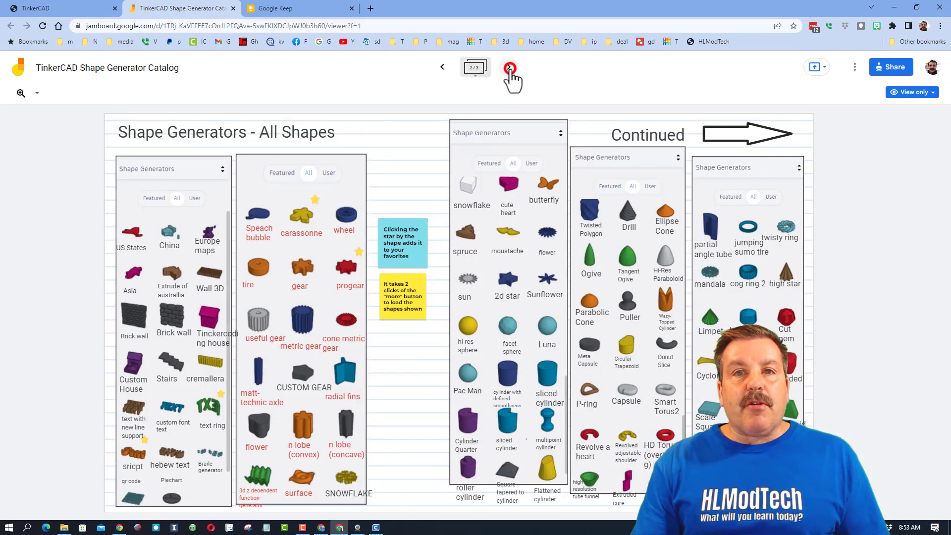
{"action": "left_click", "coordinate": [509, 67]}
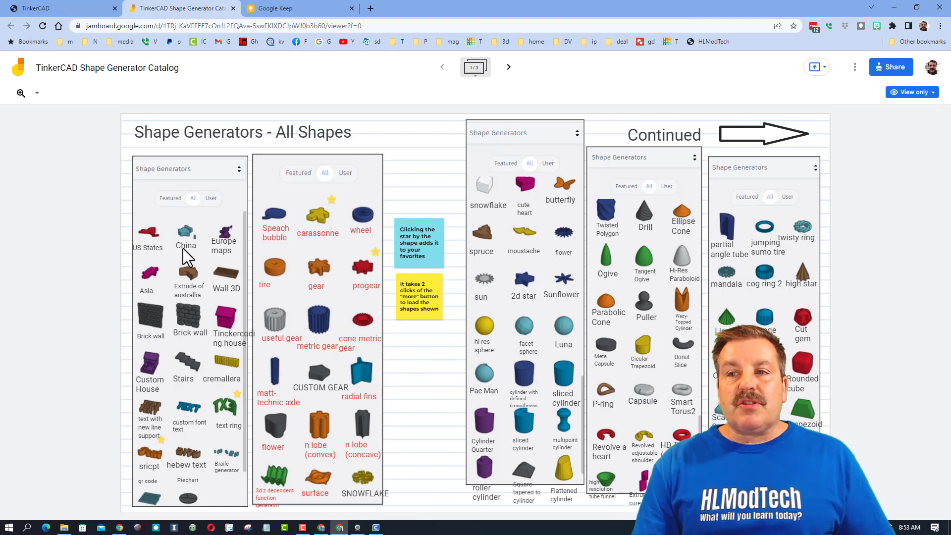
{"action": "left_click", "coordinate": [854, 67]}
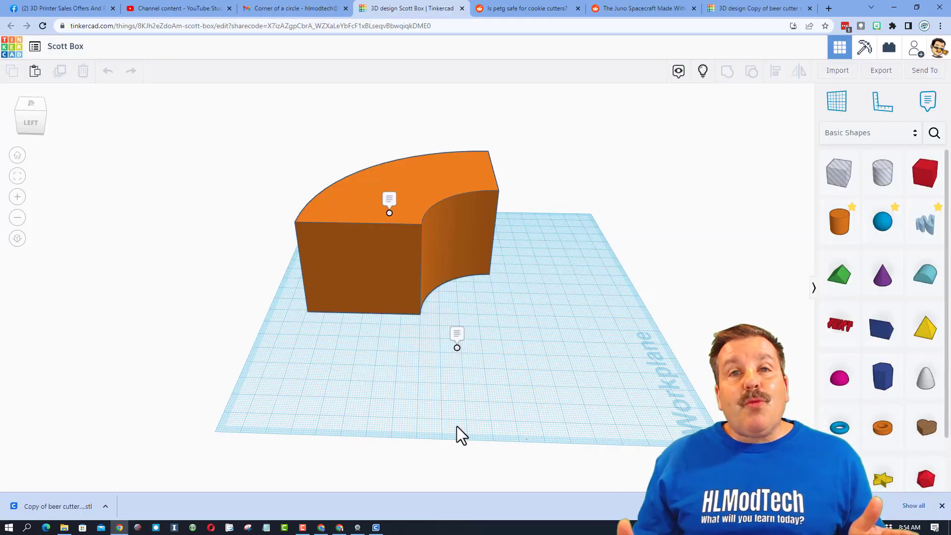
{"action": "mouse_move", "coordinate": [523, 306]}
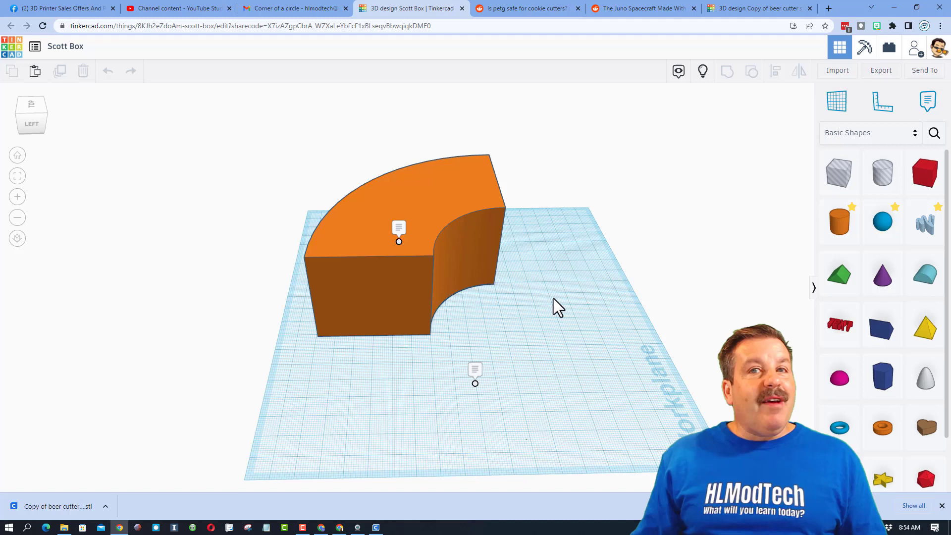
{"action": "mouse_move", "coordinate": [675, 176]}
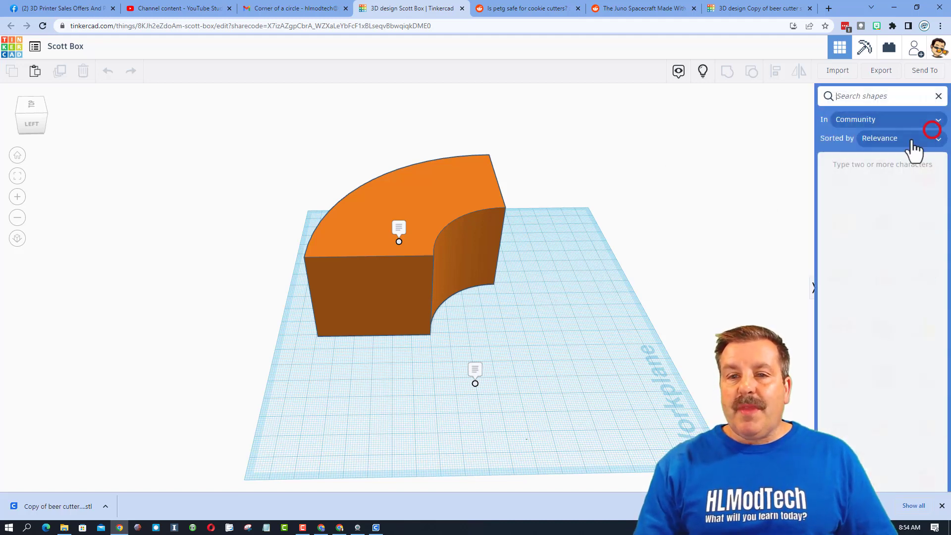
{"action": "mouse_move", "coordinate": [643, 196]}
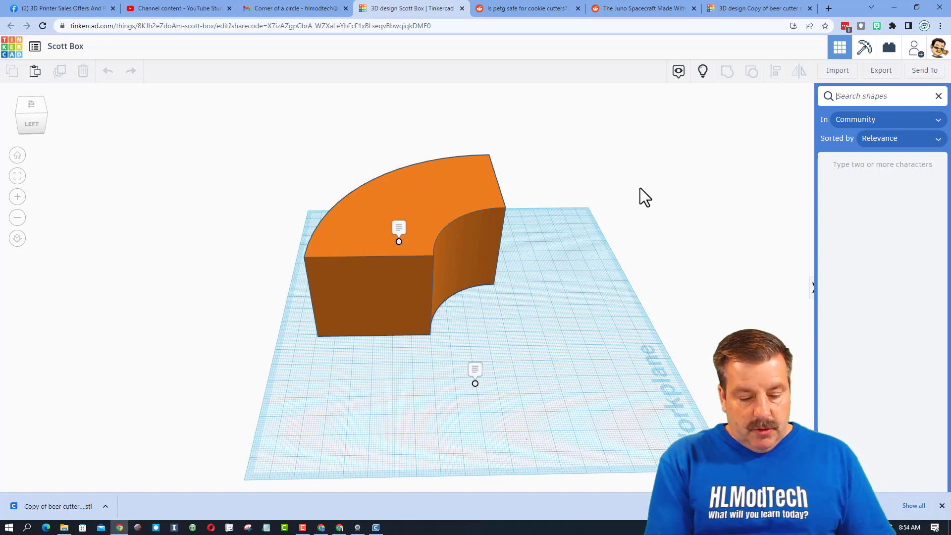
- Add a Cylinder Quarter with Arc set to Quarter and base radius raised toward 100
{"action": "type", "text": "quarter"}
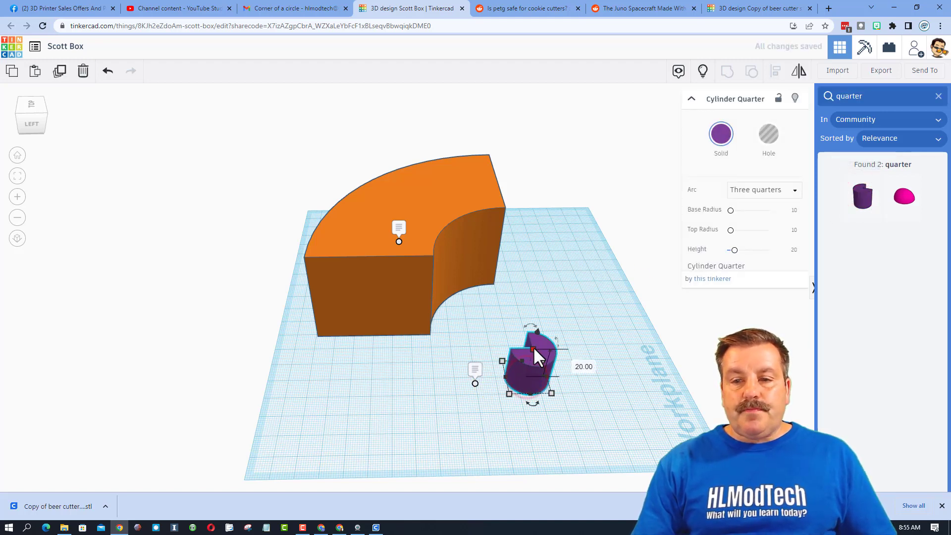
{"action": "left_click", "coordinate": [764, 190]}
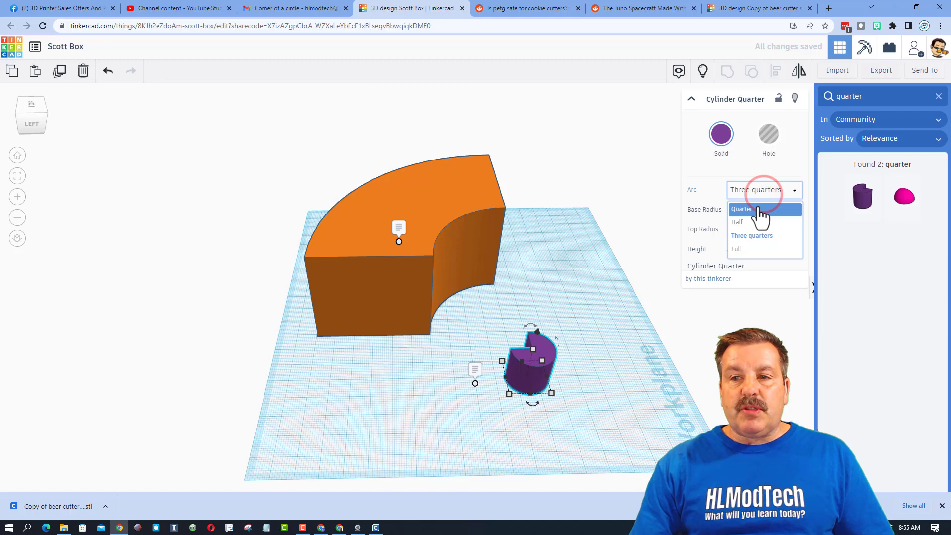
{"action": "left_click", "coordinate": [741, 209]}
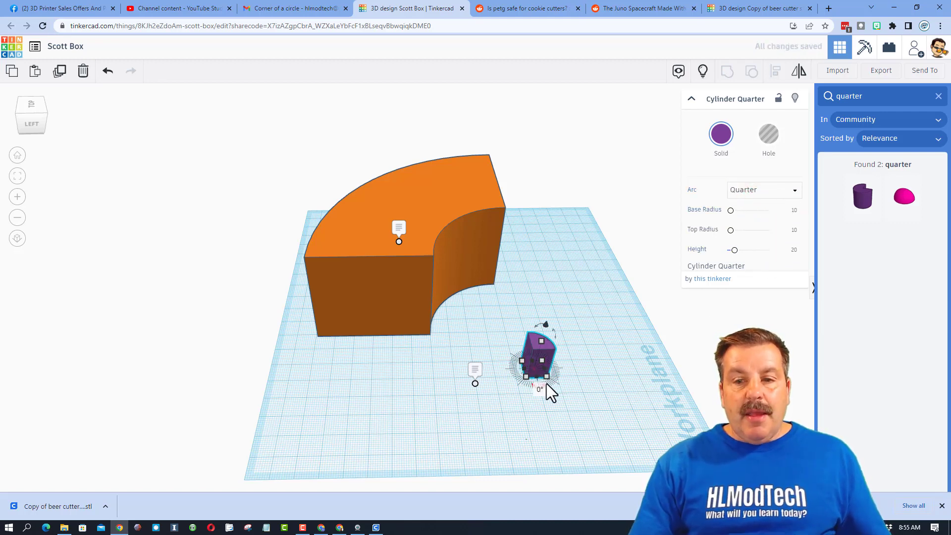
{"action": "left_click", "coordinate": [794, 210]}
{"action": "type", "text": "0"}
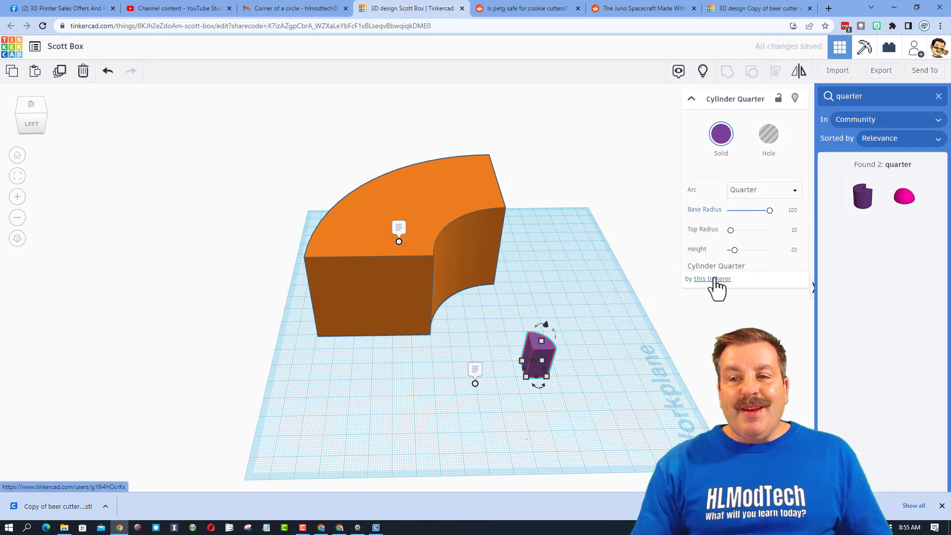
{"action": "mouse_move", "coordinate": [549, 330]}
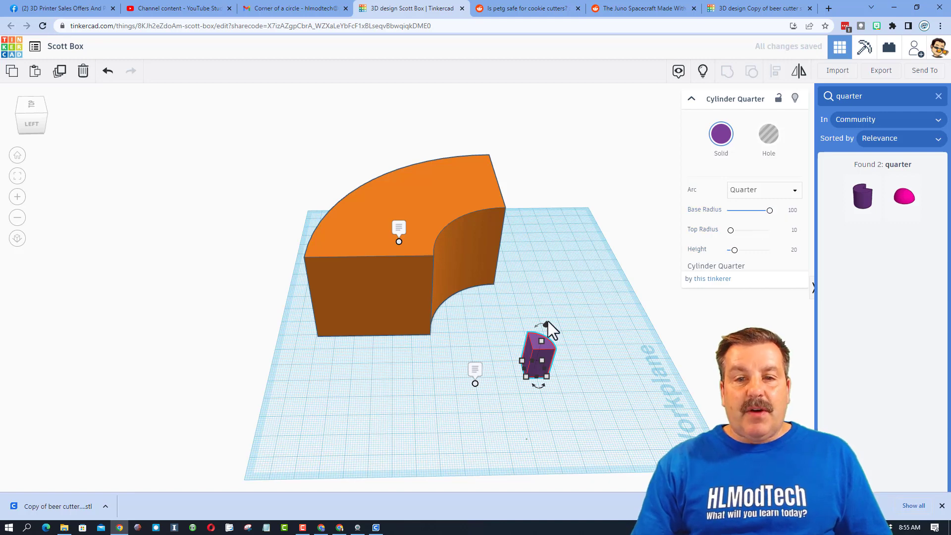
{"action": "mouse_move", "coordinate": [569, 269]}
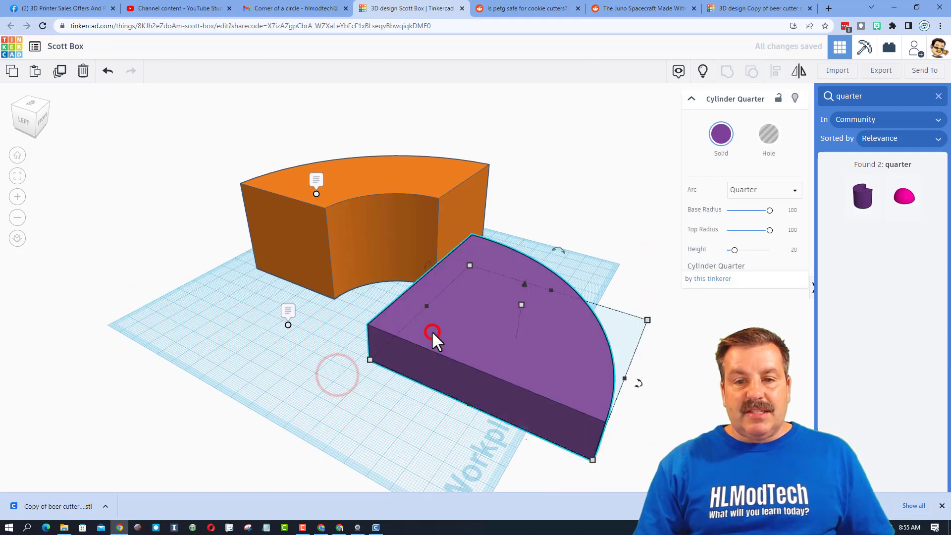
- Duplicate the quarter as a hole, adjust its radius, and group it with the purple quarter
{"action": "key", "text": "ctrl+d"}
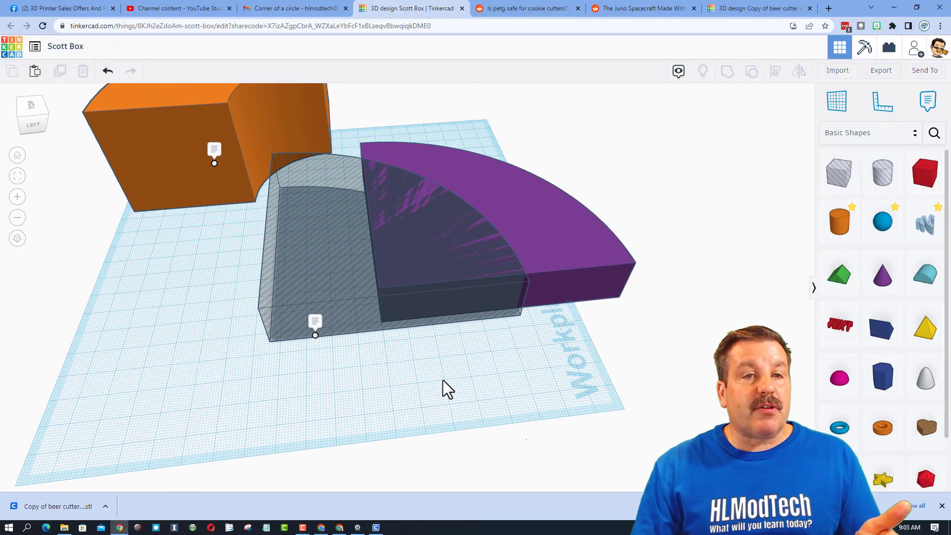
{"action": "mouse_move", "coordinate": [394, 370]}
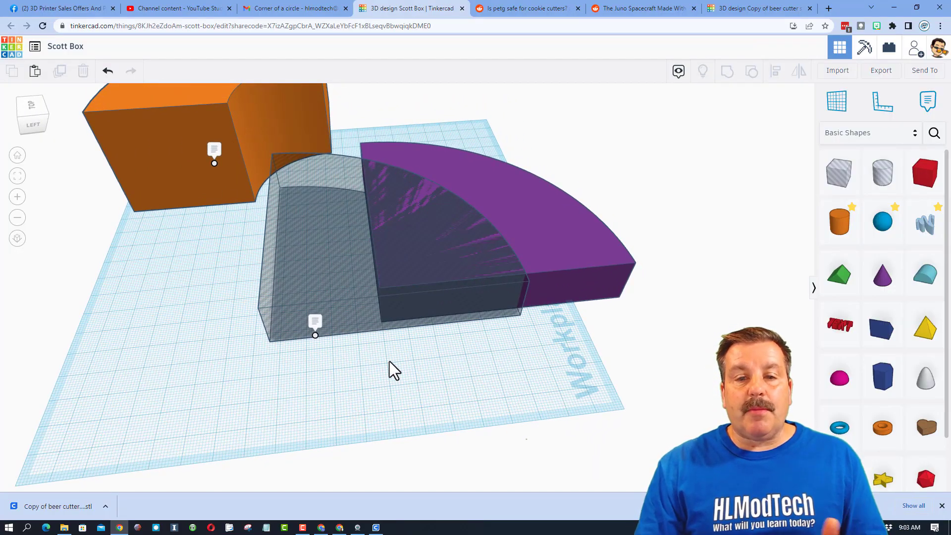
{"action": "left_click", "coordinate": [381, 375]}
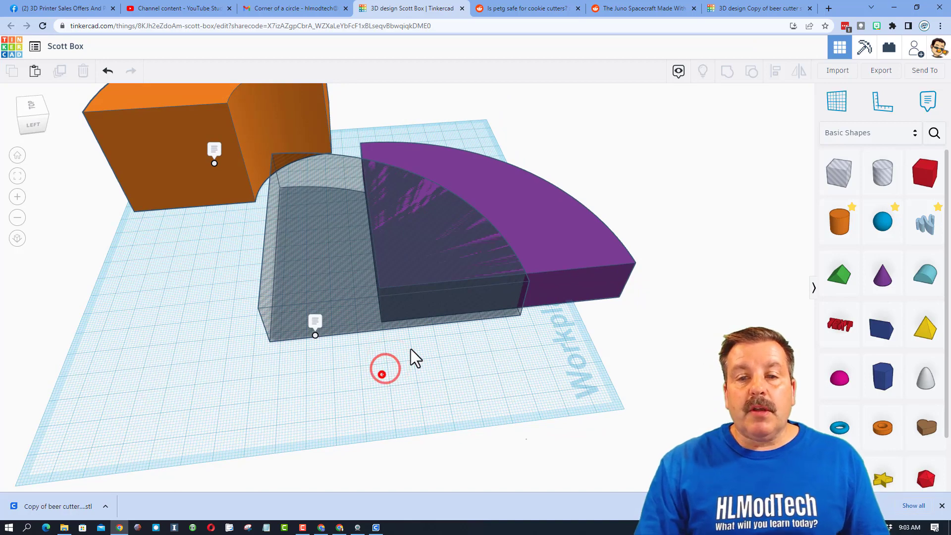
{"action": "left_click", "coordinate": [777, 70]}
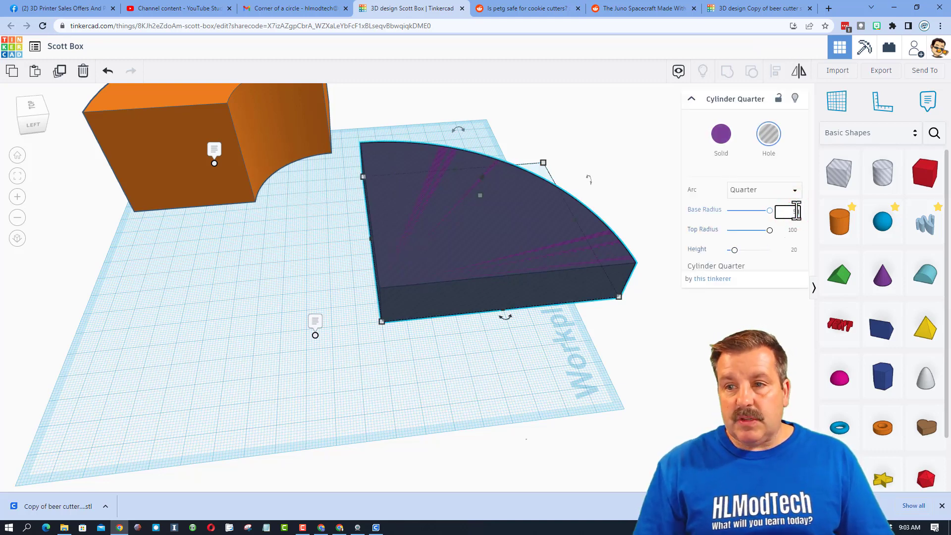
{"action": "left_click", "coordinate": [787, 229]}
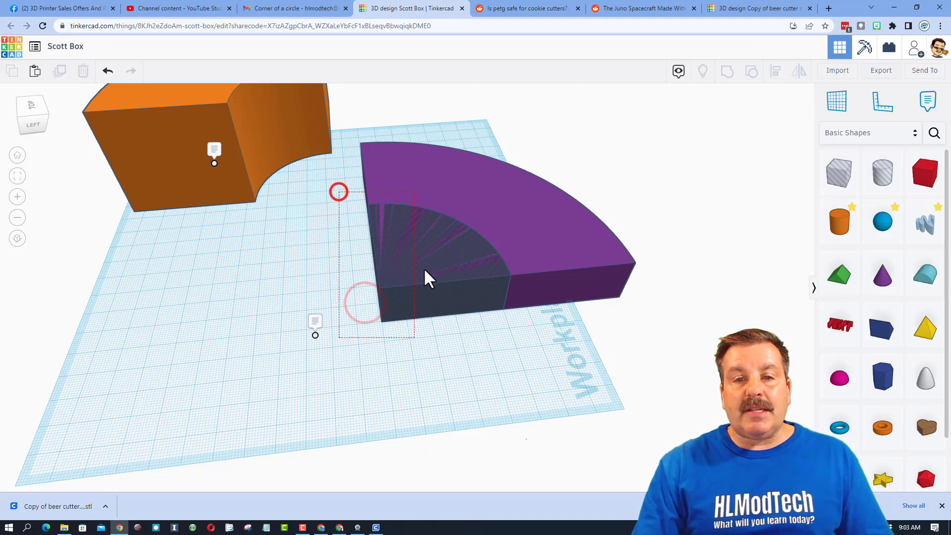
{"action": "left_click", "coordinate": [729, 71]}
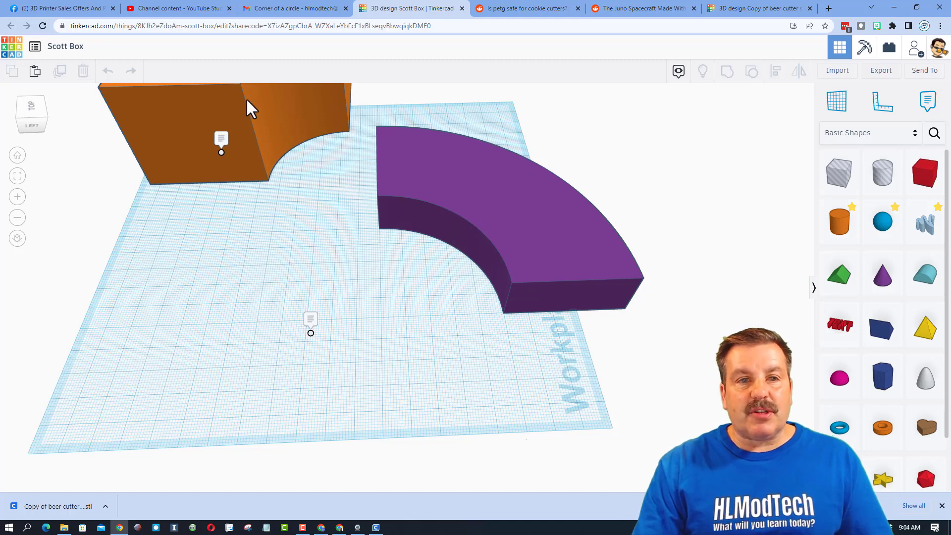
- Edit the cutout hole's base and top radius, then orbit to compare with the orange arc
{"action": "left_click", "coordinate": [440, 294]}
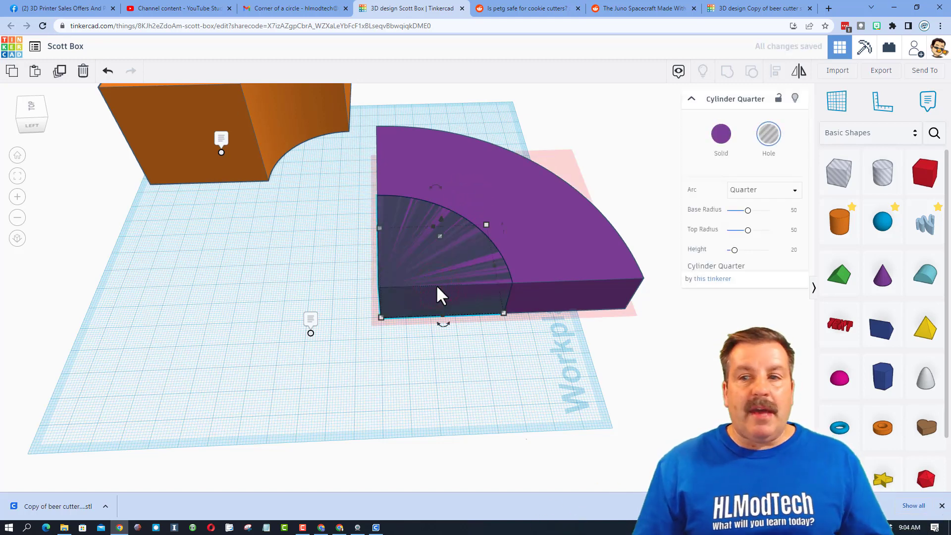
{"action": "left_click", "coordinate": [795, 209]}
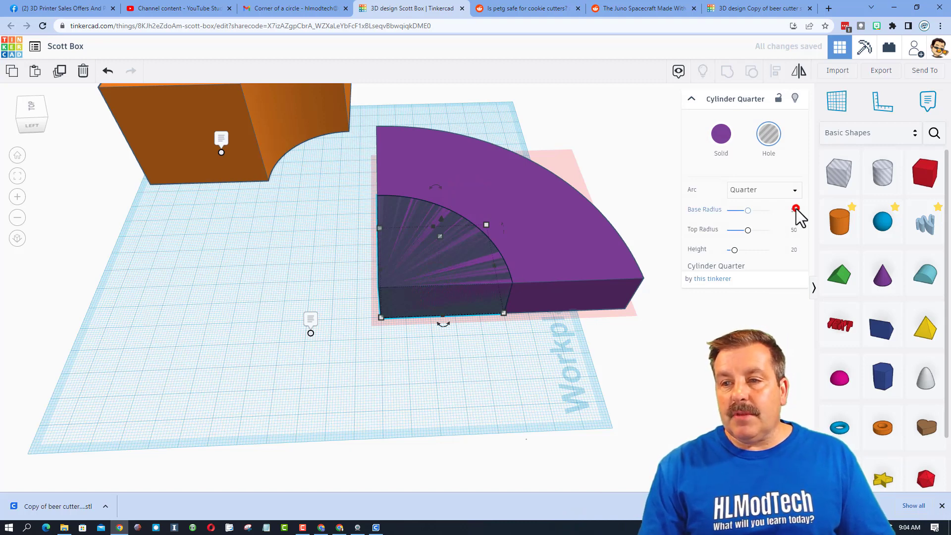
{"action": "left_click", "coordinate": [788, 209]}
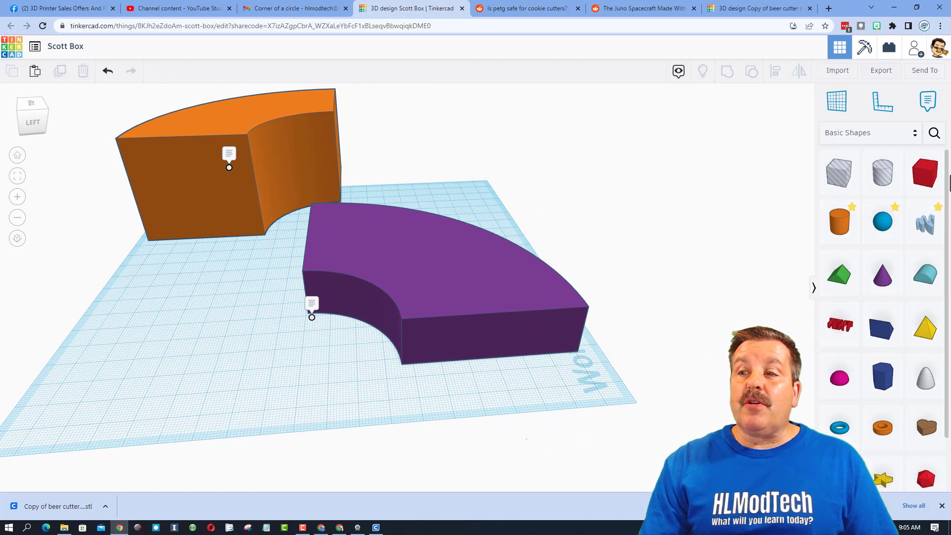
{"action": "left_click", "coordinate": [934, 133]}
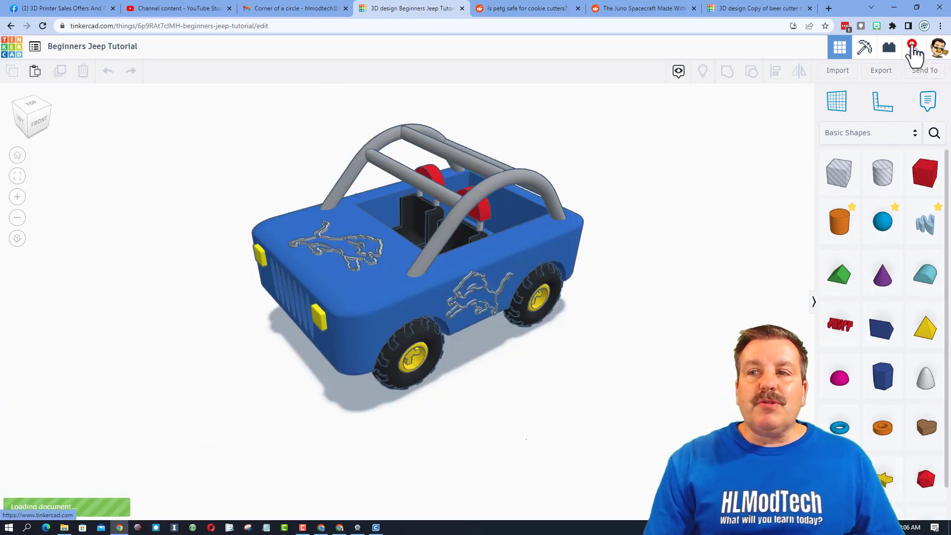
- Generate a new collaboration link for the jeep design and copy it
{"action": "left_click", "coordinate": [916, 46]}
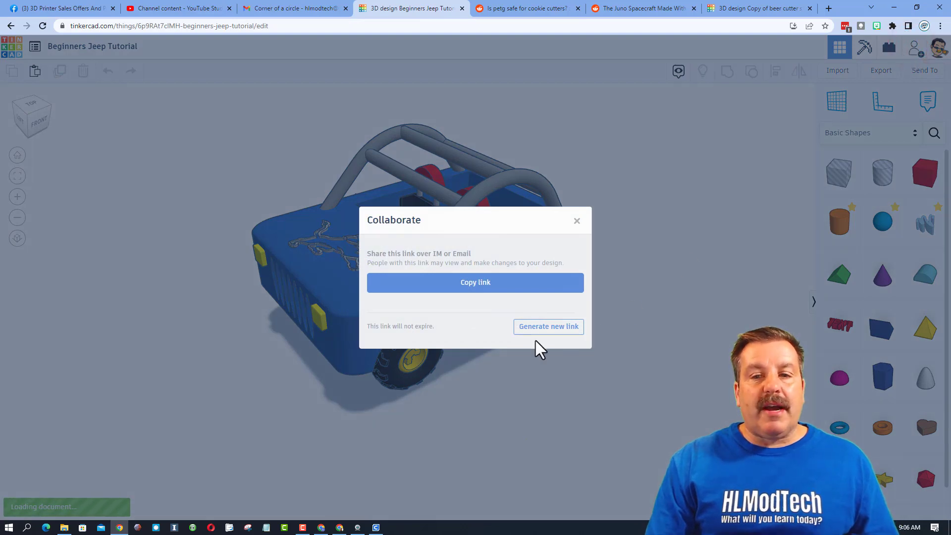
{"action": "left_click", "coordinate": [475, 282]}
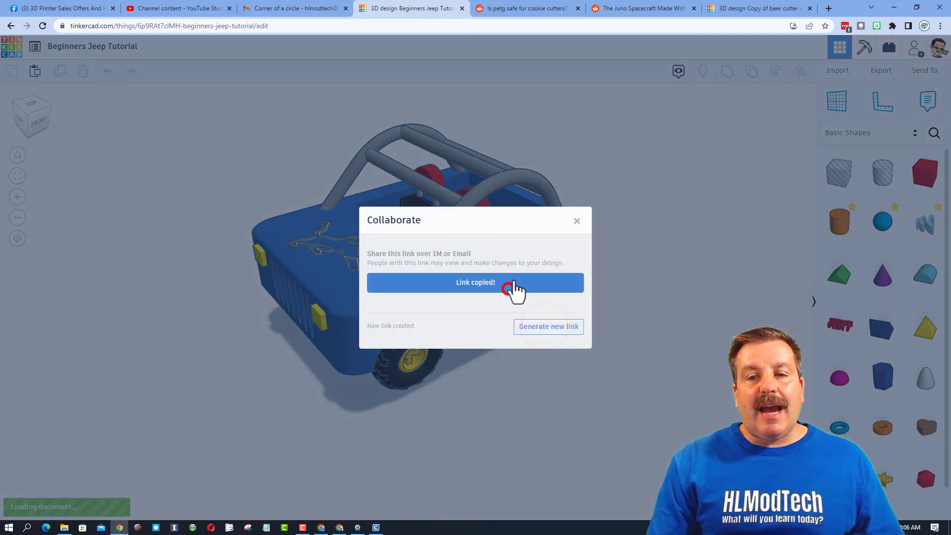
{"action": "left_click", "coordinate": [576, 219]}
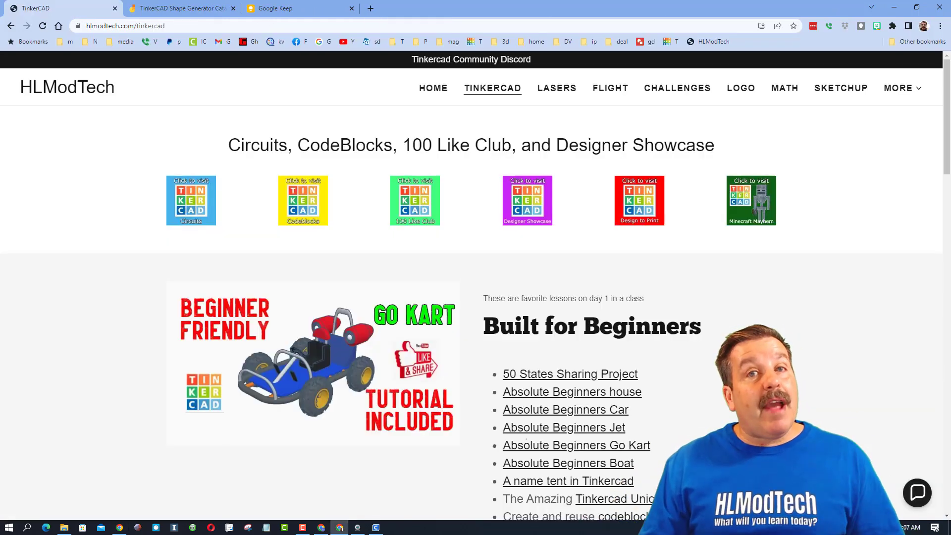
- Open and close the chat widget, then follow the Tinkercad Community Discord banner
{"action": "left_click", "coordinate": [916, 493]}
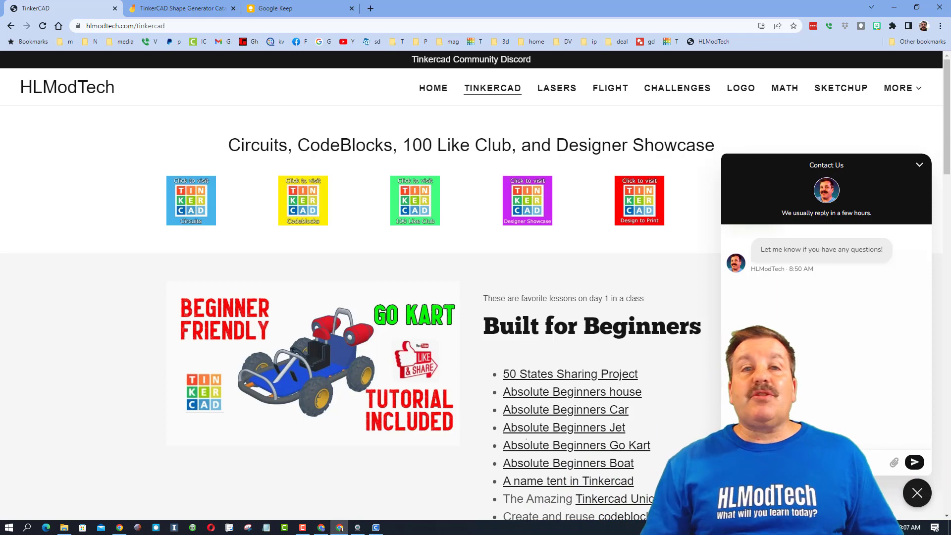
{"action": "left_click", "coordinate": [916, 492]}
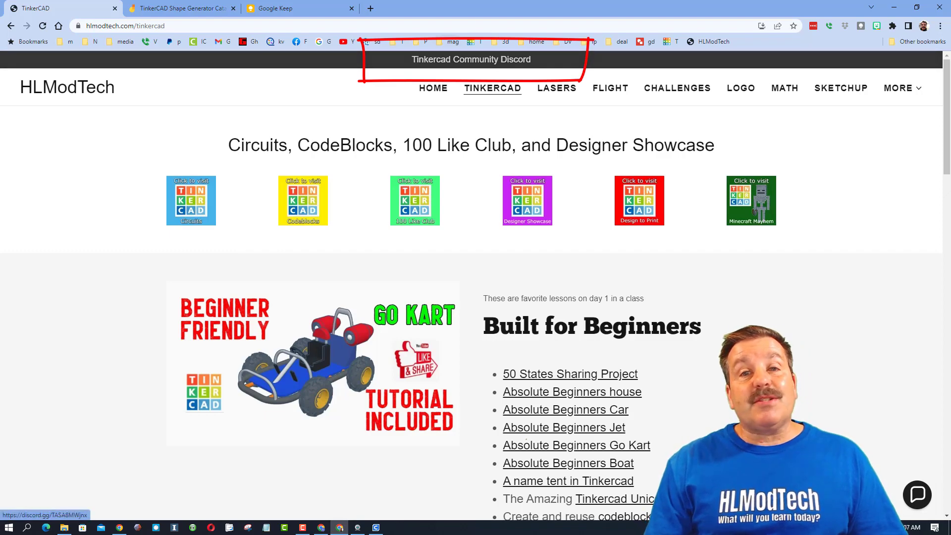
{"action": "left_click", "coordinate": [470, 59]}
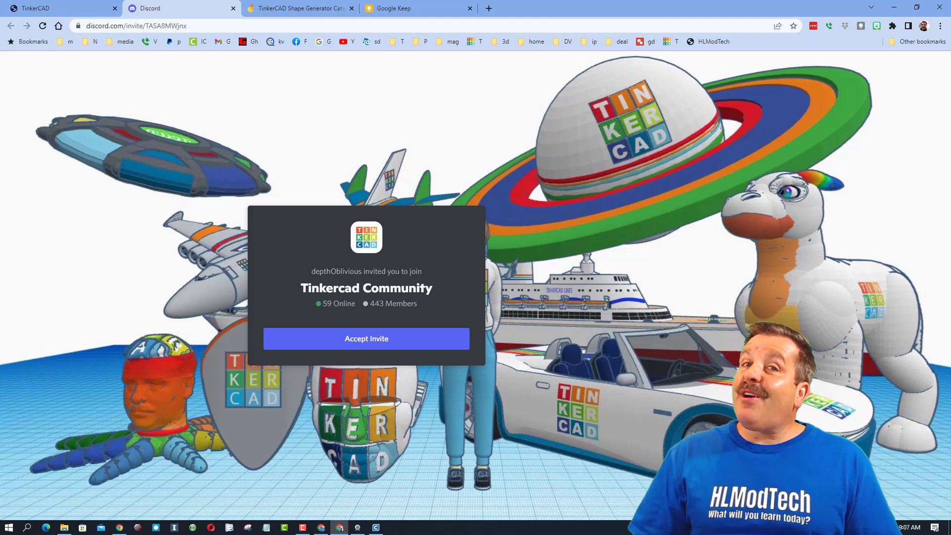
- Switch back to the Scott Box Tinkercad tab showing the arc pieces
{"action": "left_click", "coordinate": [360, 8]}
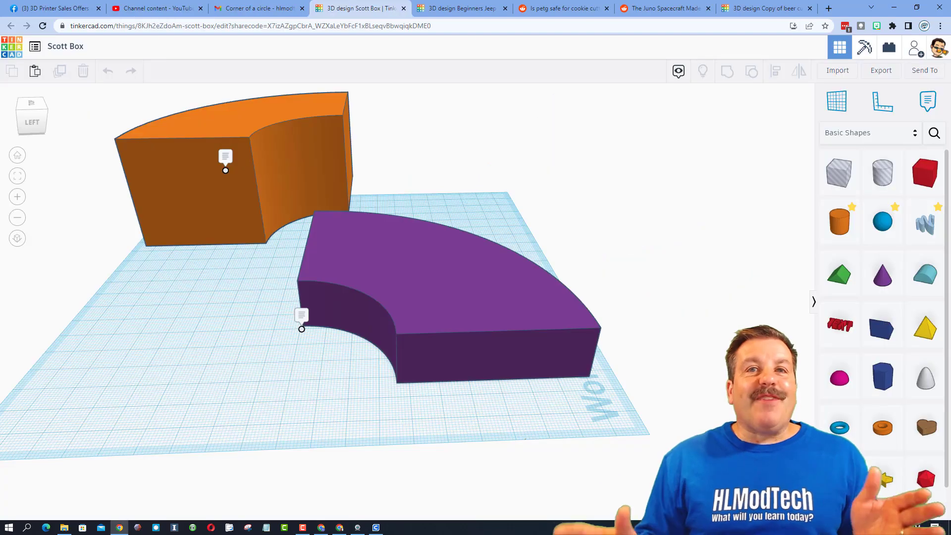